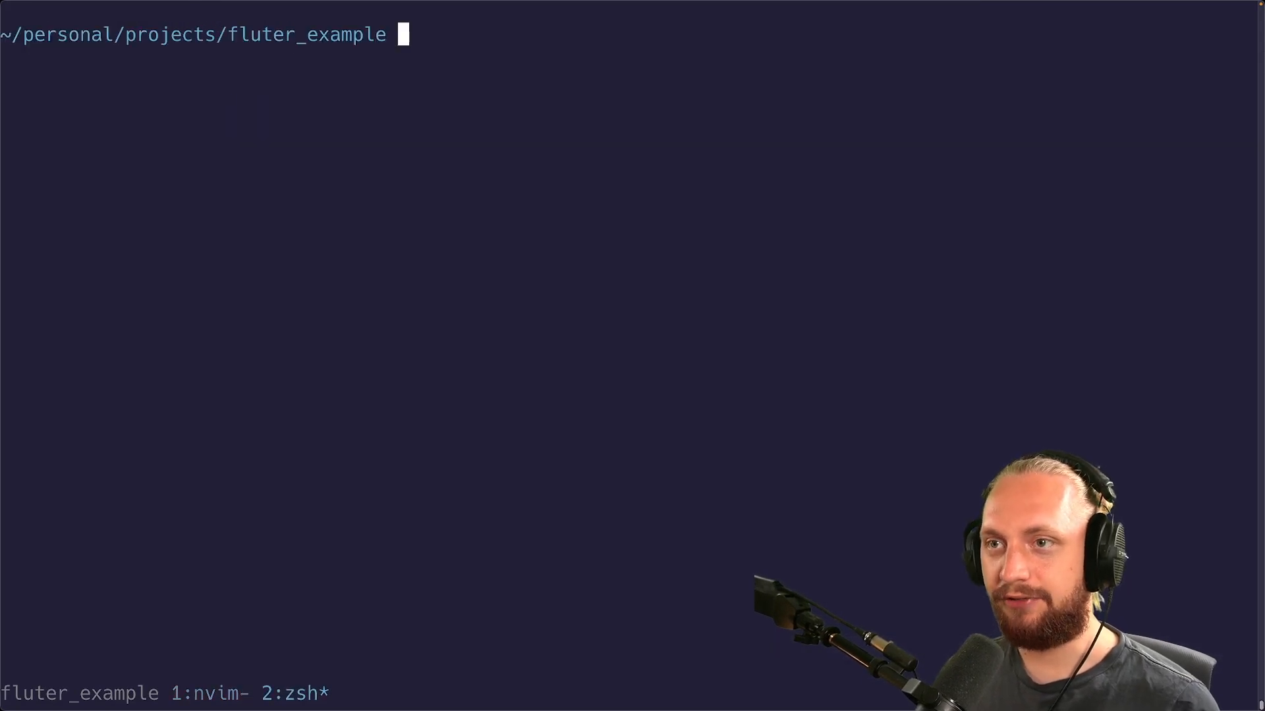
Run 'flutter run' in the fluter_example directory to list the connected devices.
{"action": "type", "text": "flutter run"}
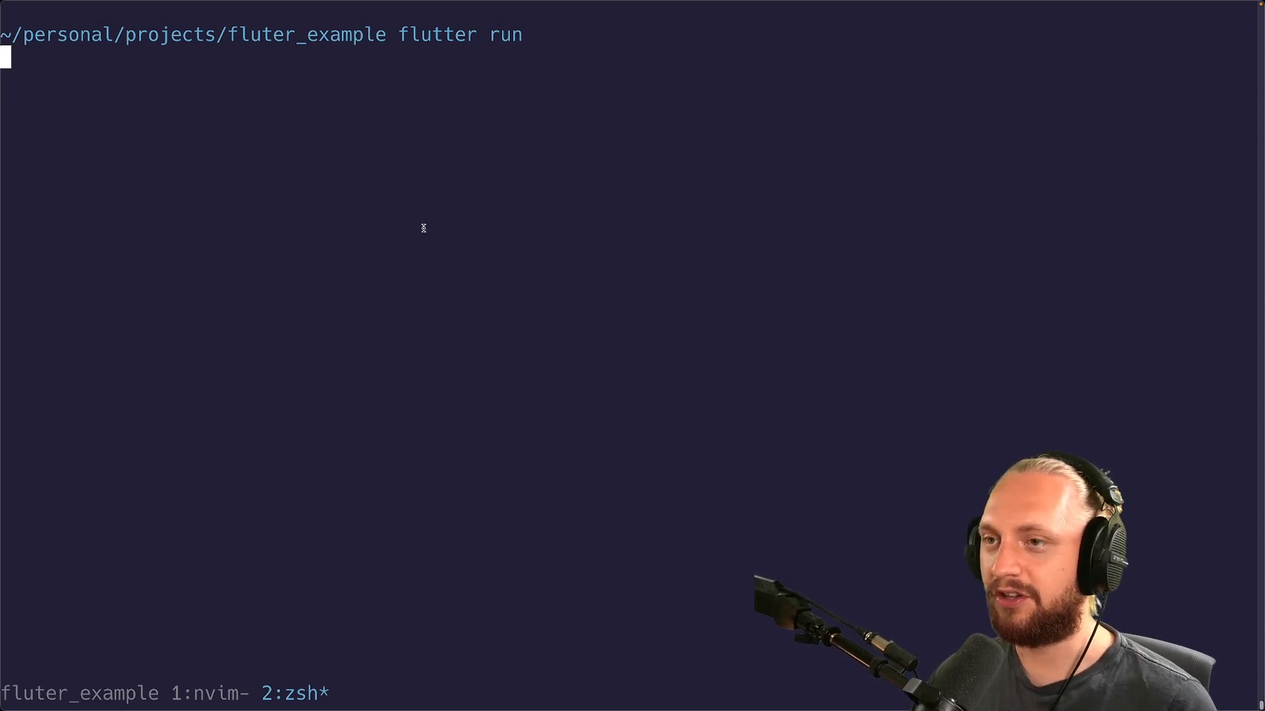
{"action": "key", "text": "Enter"}
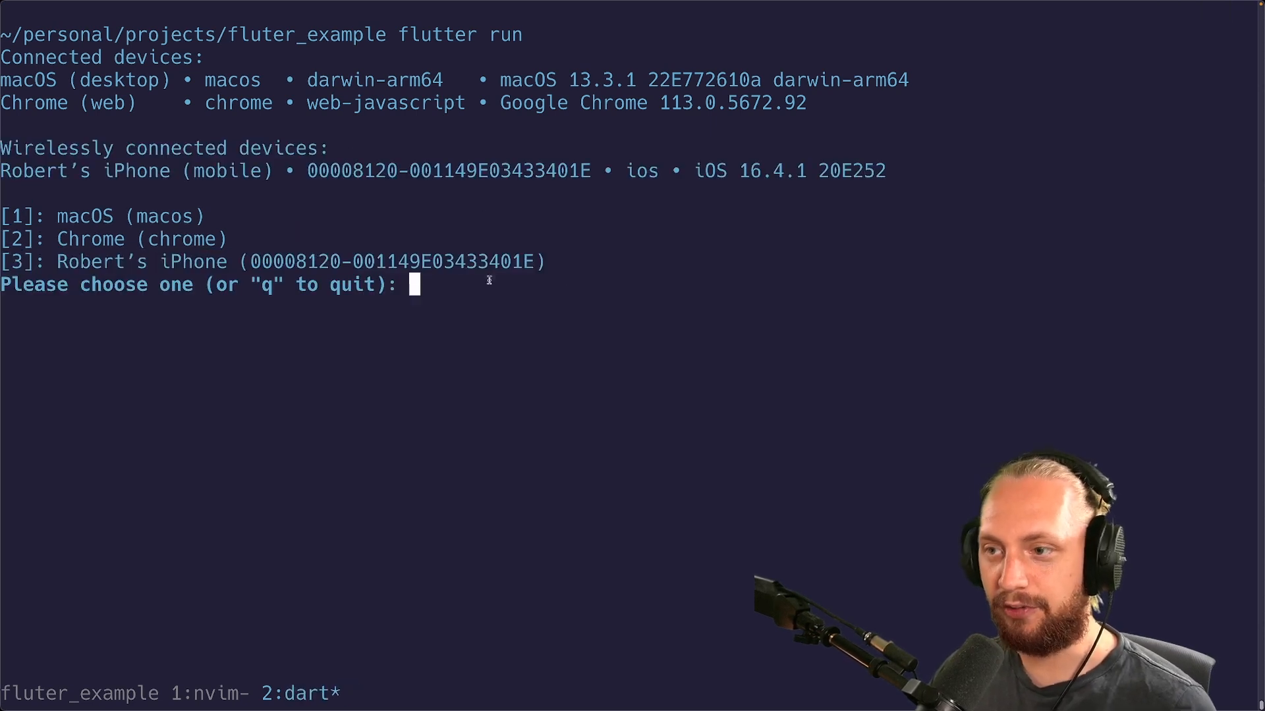
Choose device 3 (the wireless iPhone), build and launch the app, then hot reload it twice.
{"action": "type", "text": "3"}
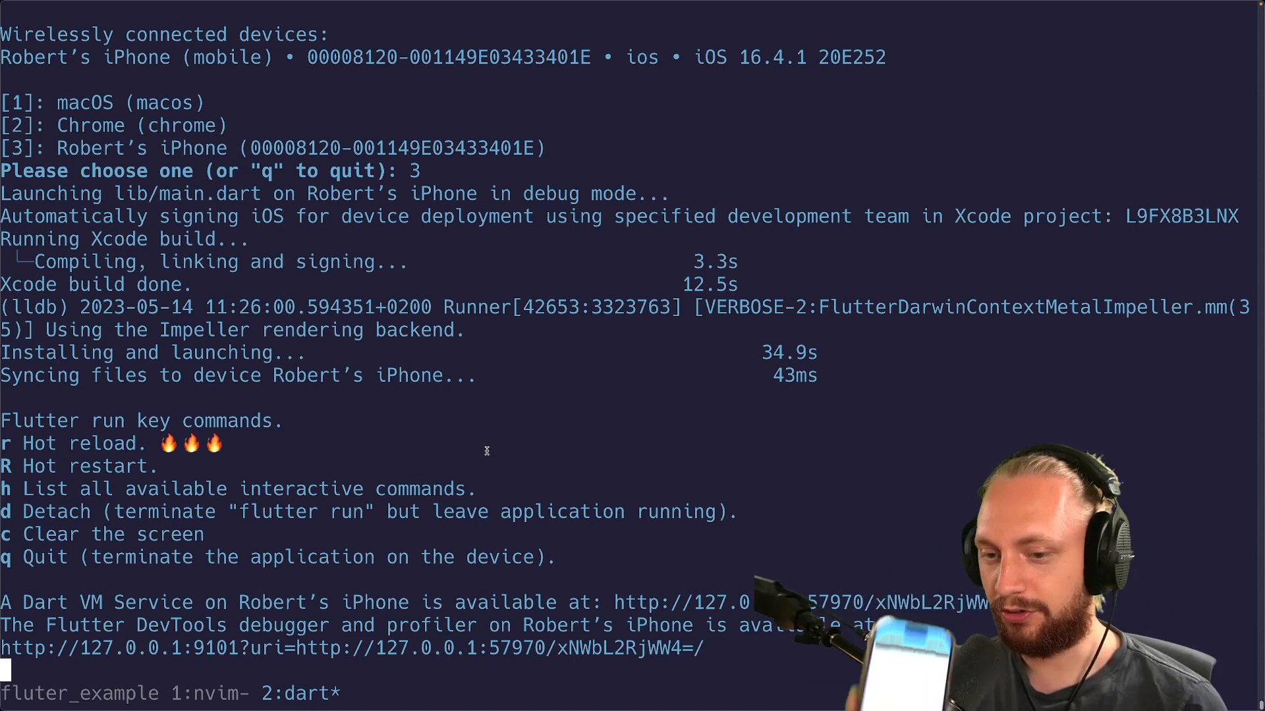
{"action": "key", "text": "r"}
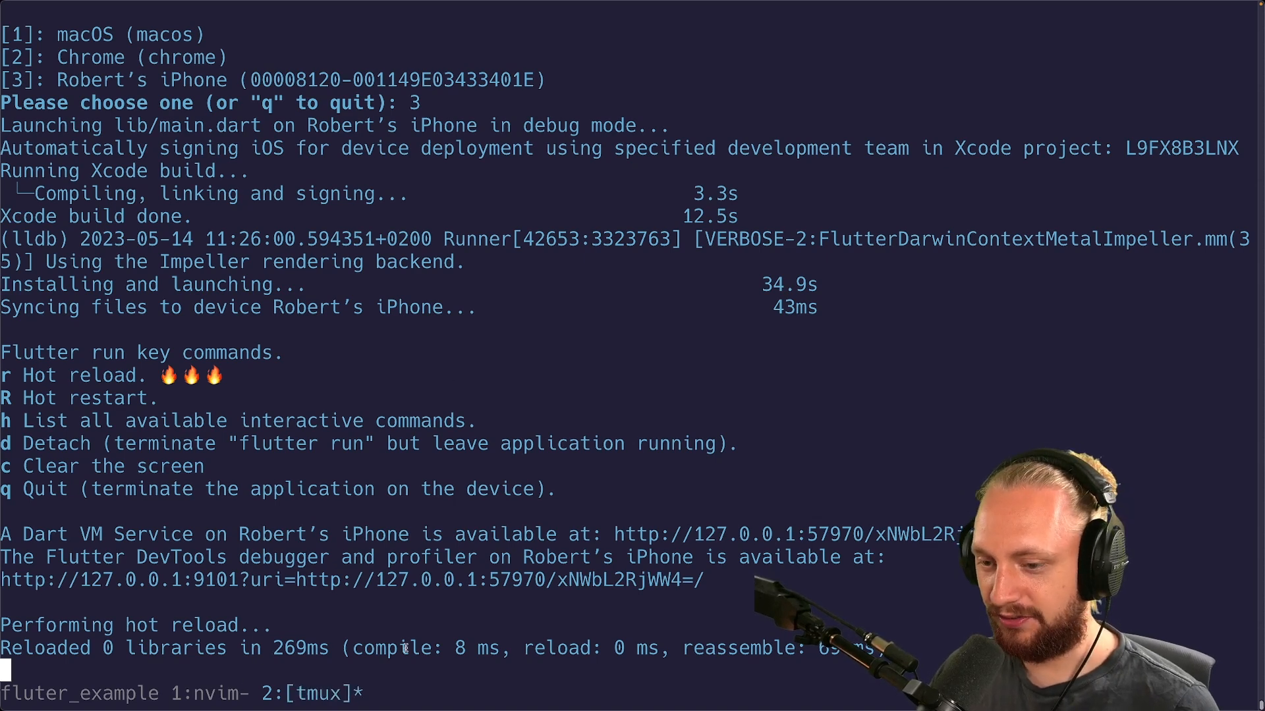
{"action": "key", "text": "r"}
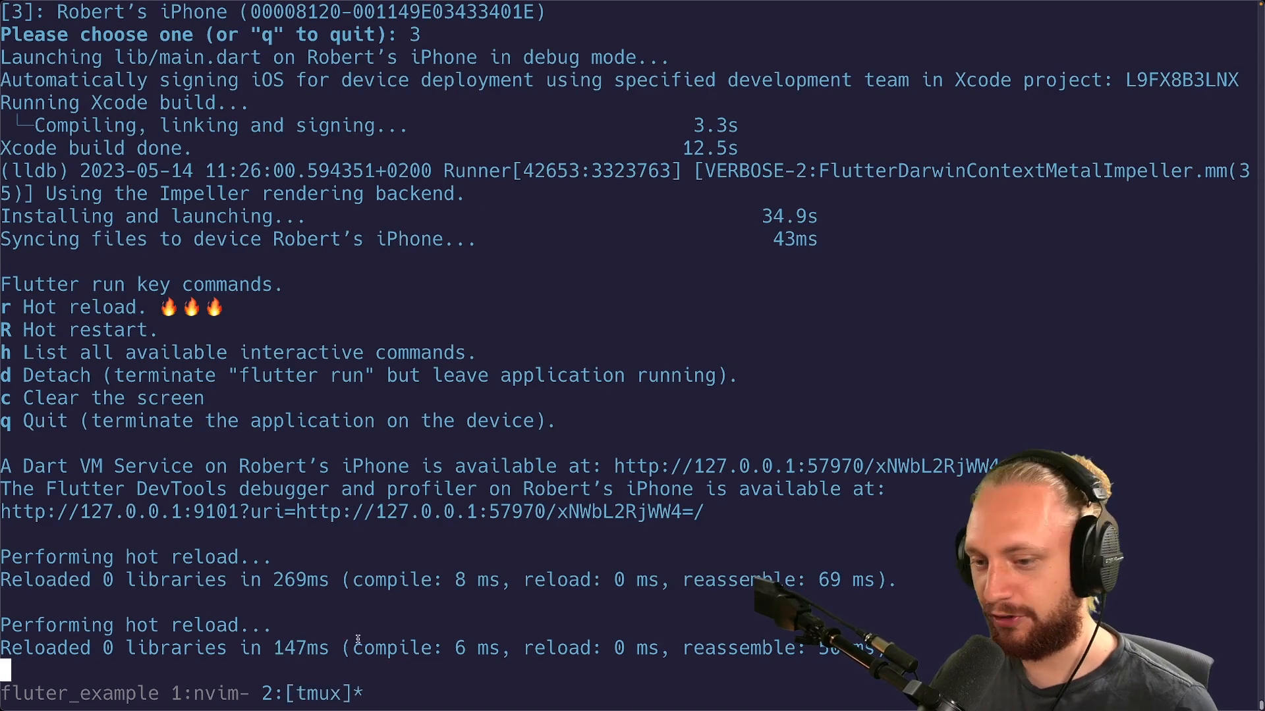
{"action": "key", "text": "r"}
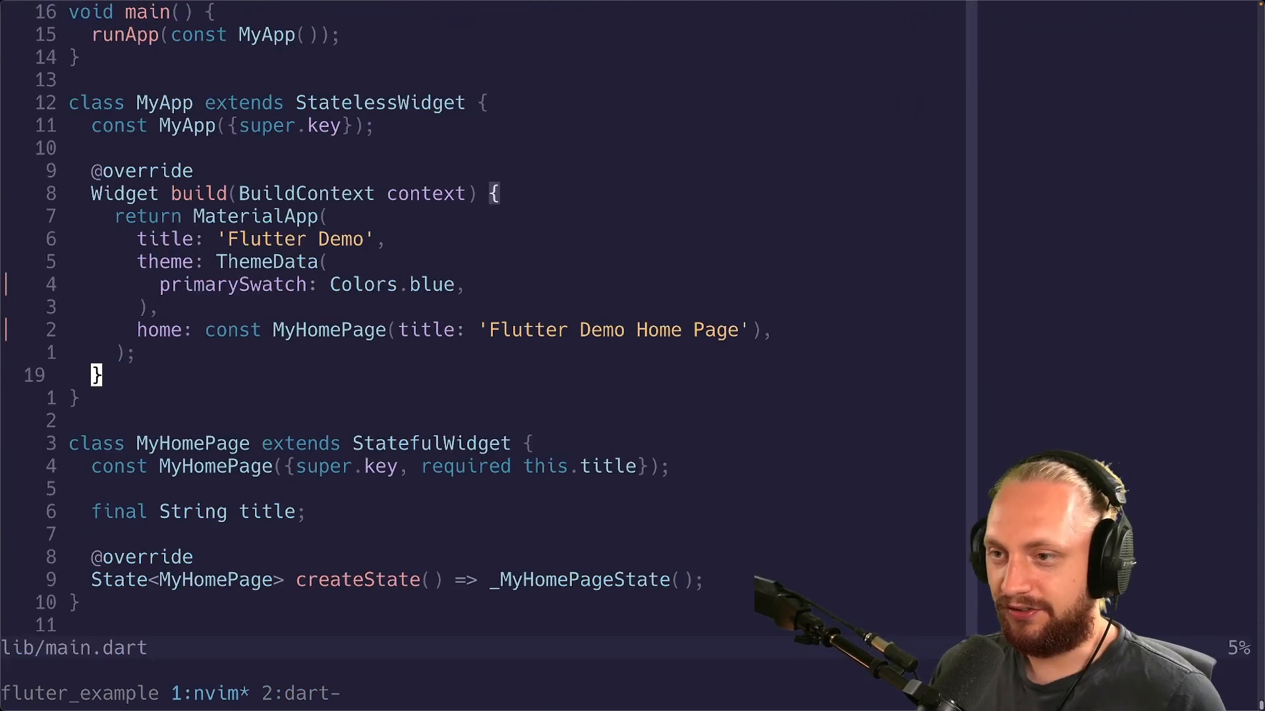
Edit the primarySwatch colour line in lib/main.dart, replacing Colors.blue.
{"action": "type", "text": "re"}
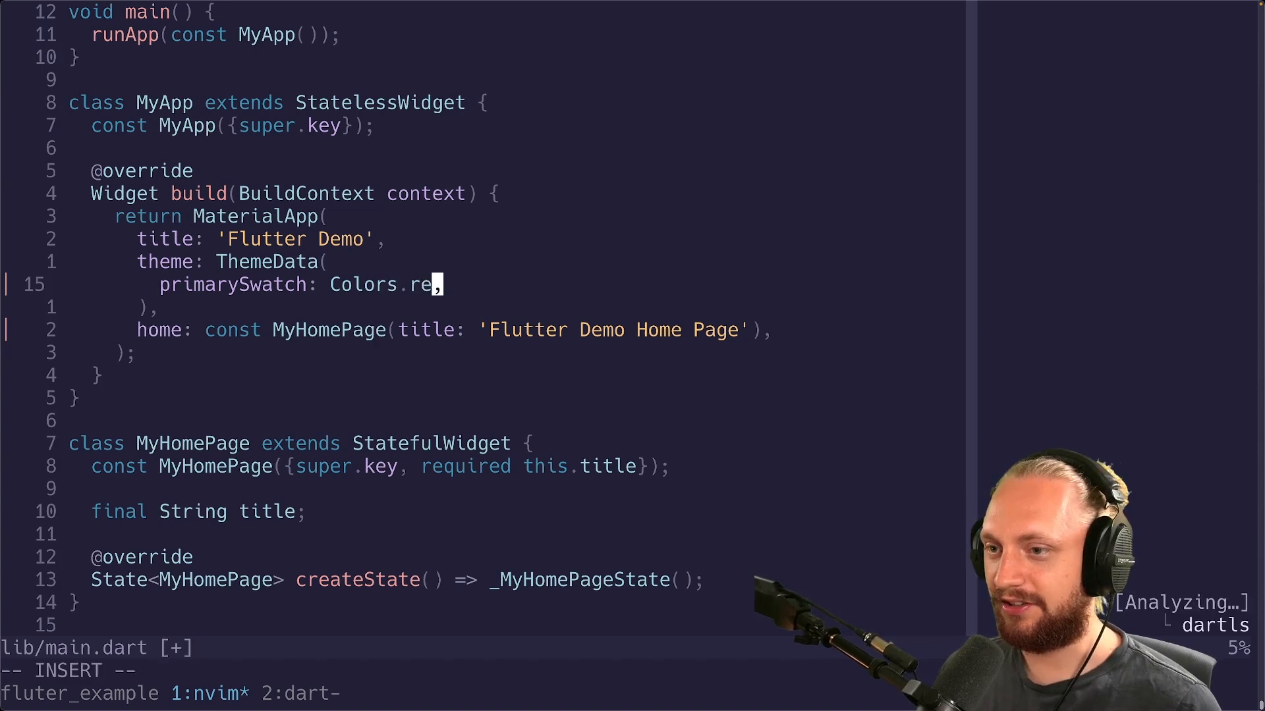
{"action": "key", "text": "Escape"}
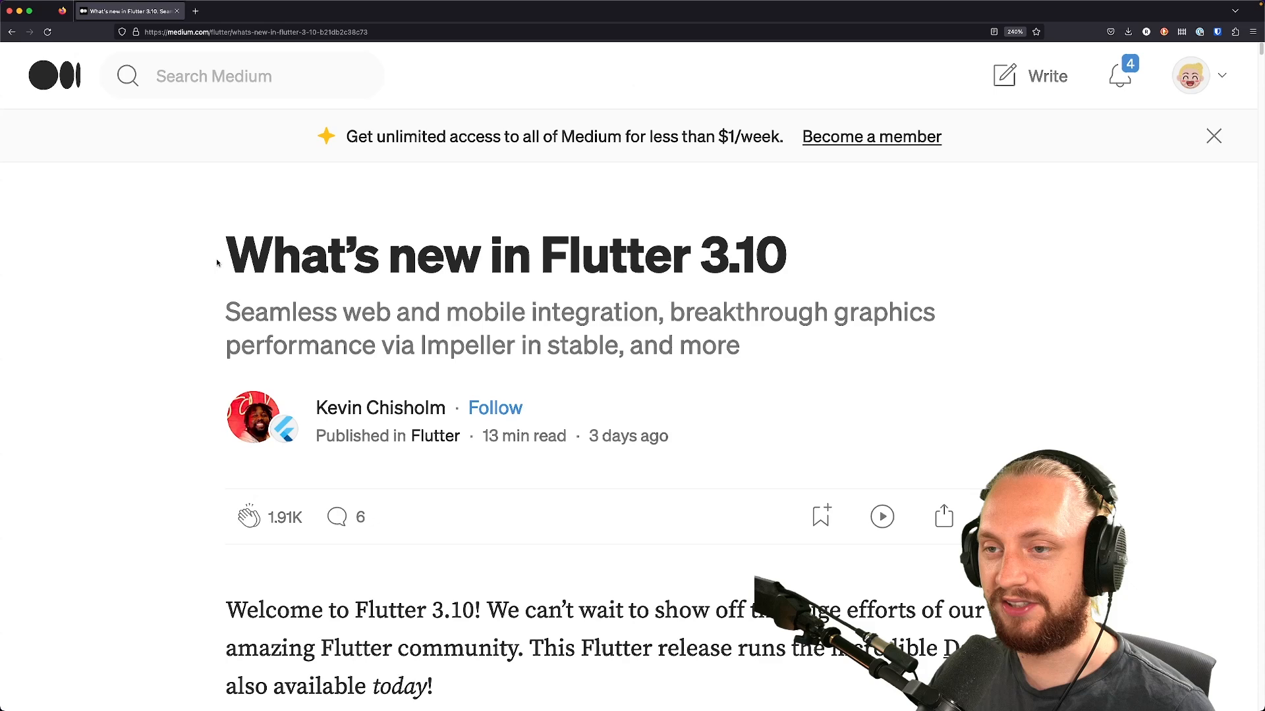
Search the article for 'wireless' and follow the Wireless debugging section's documentation link.
{"action": "type", "text": "wireless"}
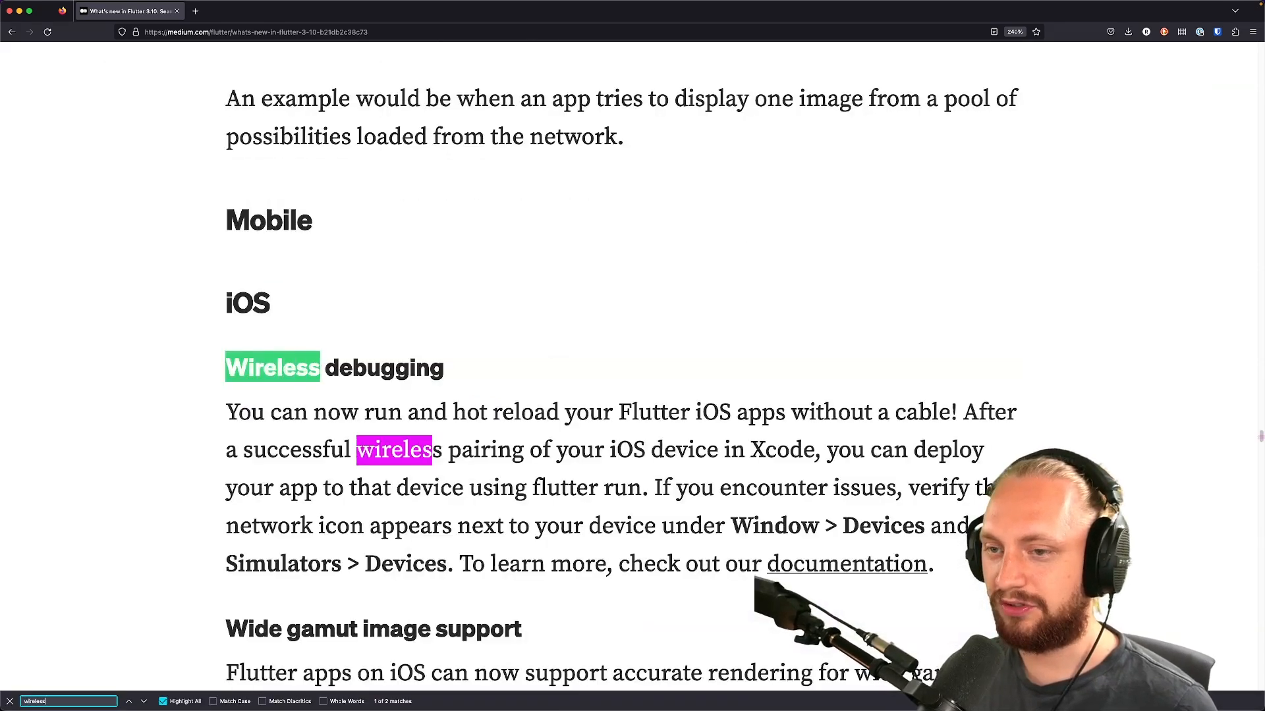
{"action": "scroll", "scroll_direction": "down", "scroll_amount": 3}
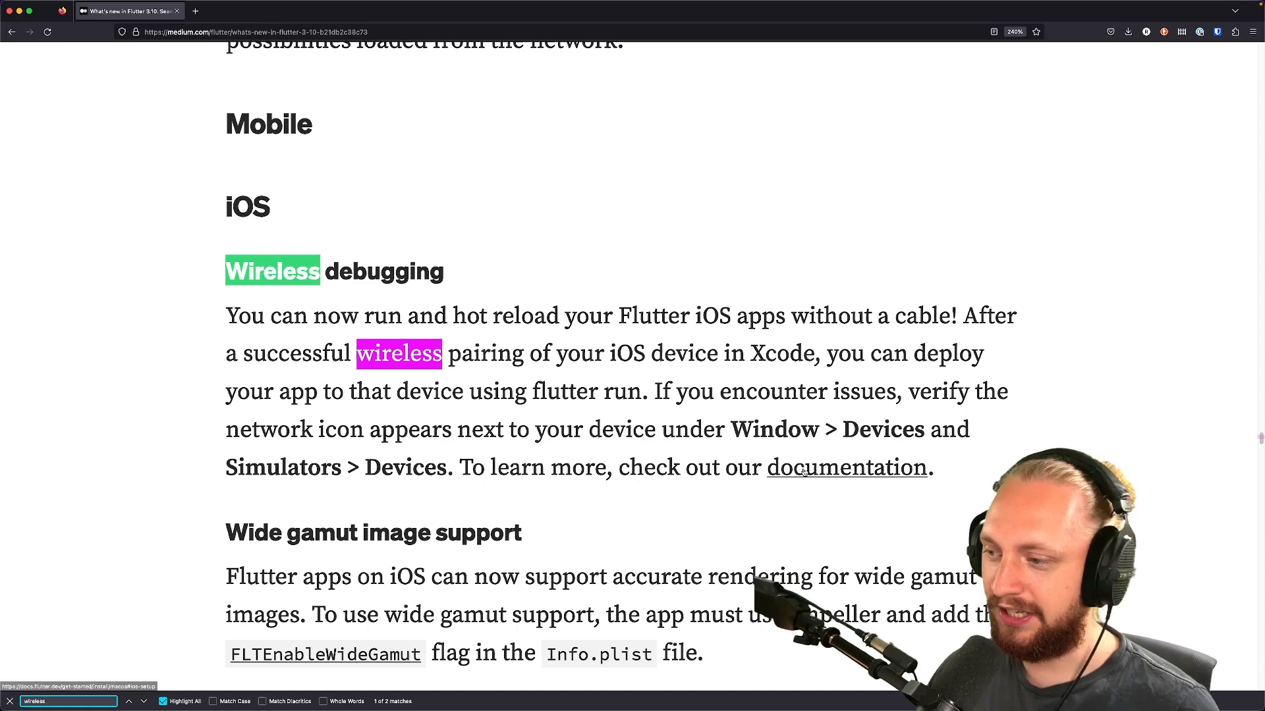
{"action": "left_click", "coordinate": [846, 466]}
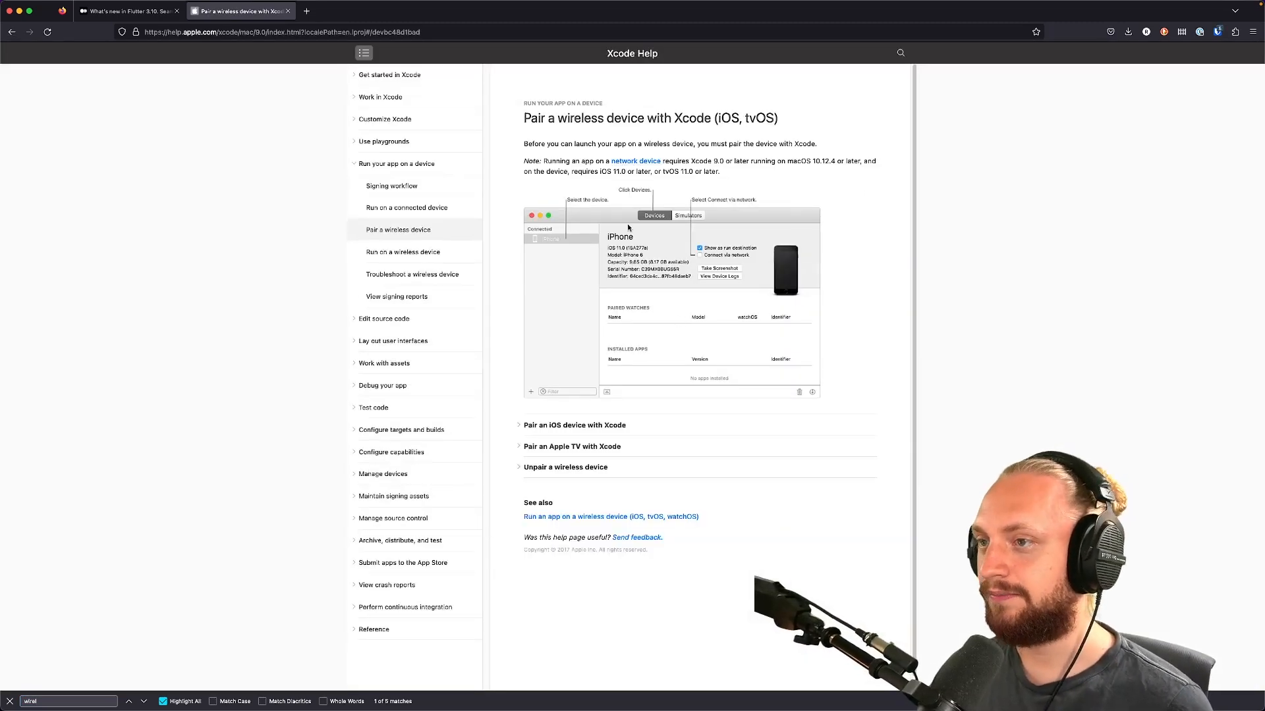
{"action": "mouse_move", "coordinate": [525, 132]}
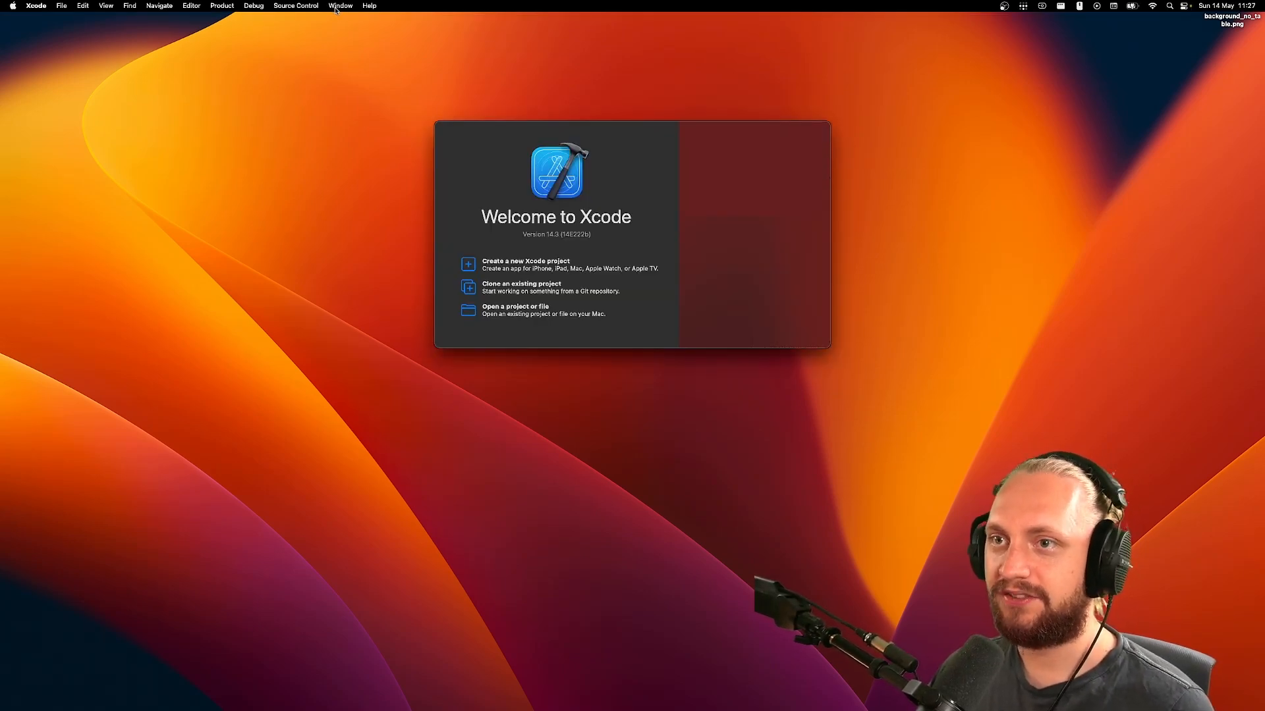
Show Xcode's Devices and Simulators window with the network-connected iPhone.
{"action": "left_click", "coordinate": [342, 6]}
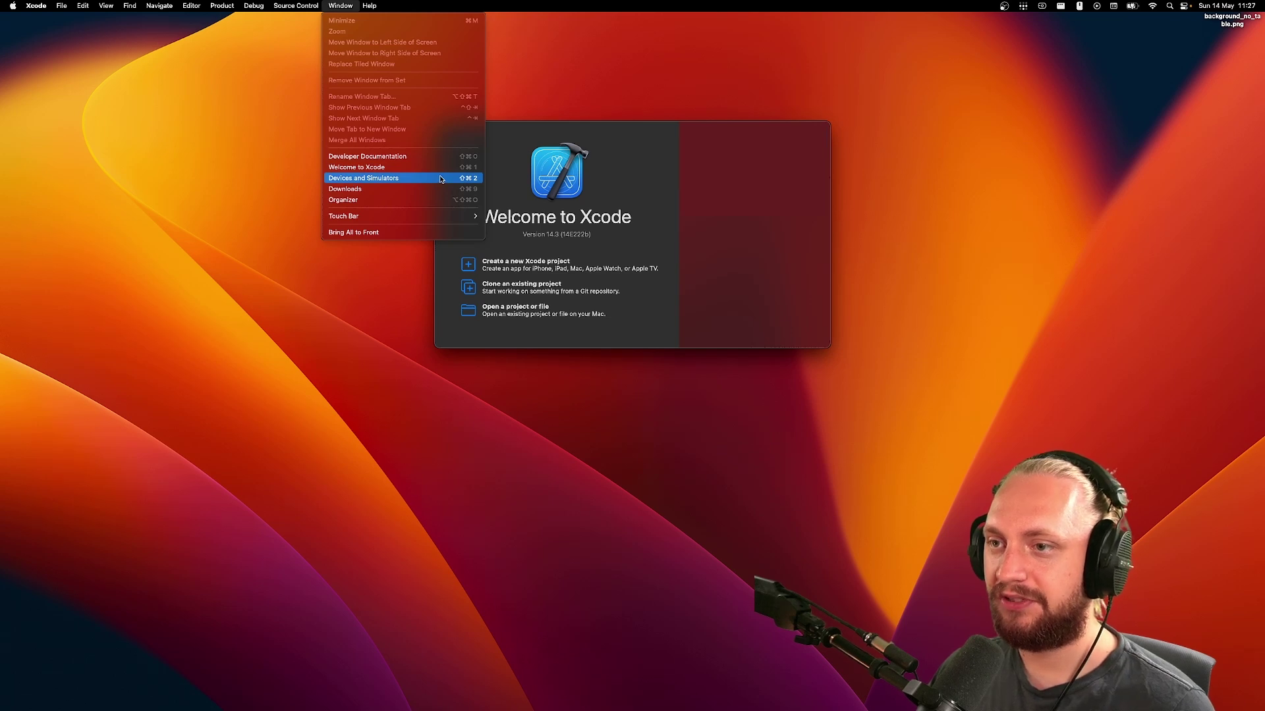
{"action": "left_click", "coordinate": [364, 178]}
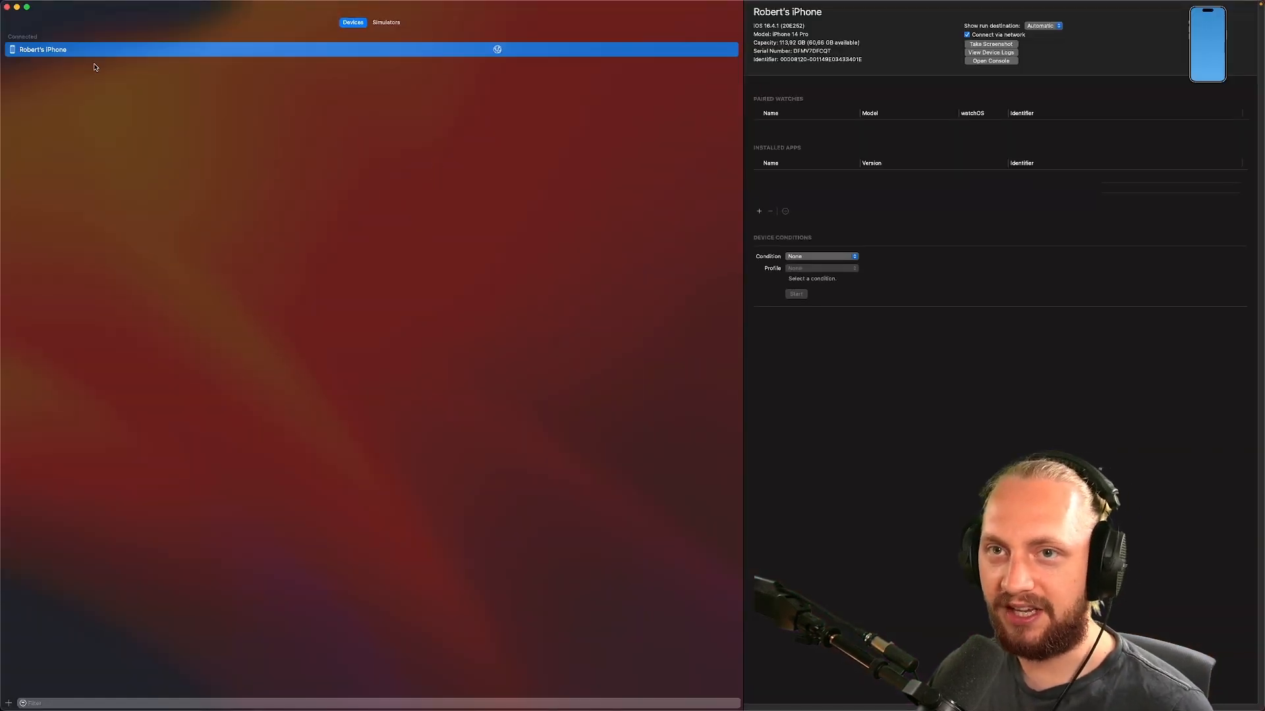
{"action": "mouse_move", "coordinate": [483, 82]}
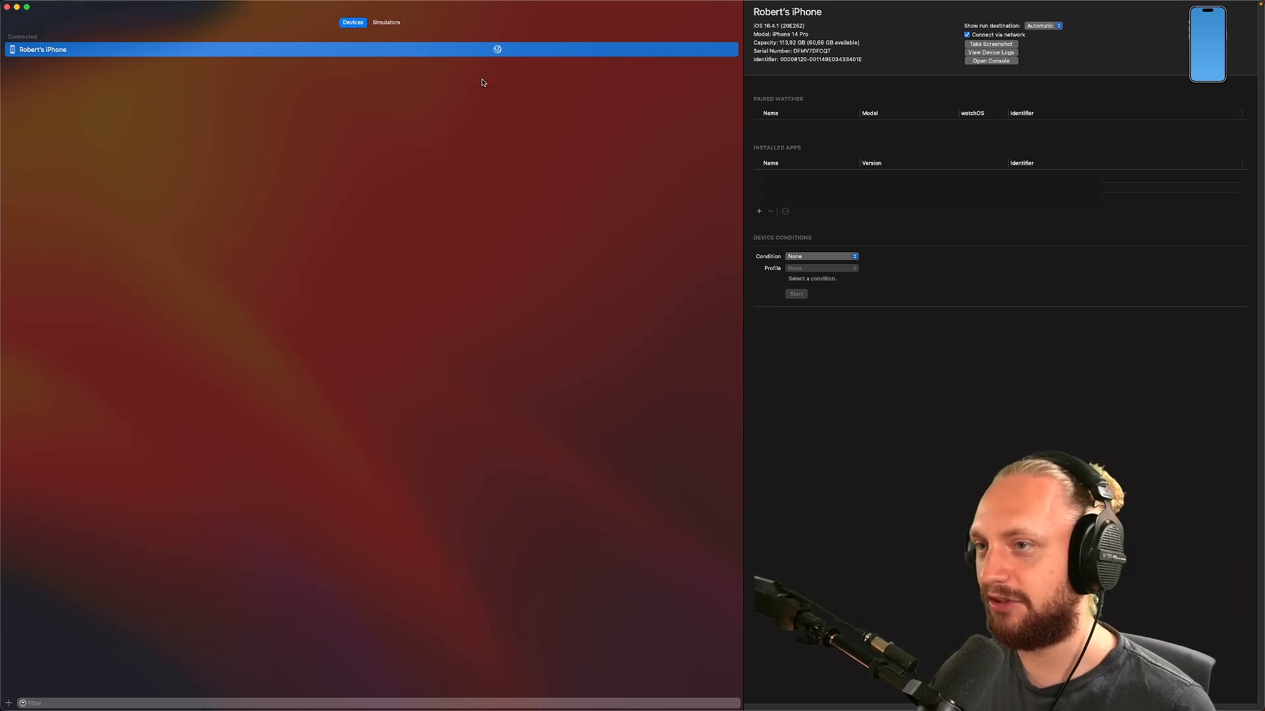